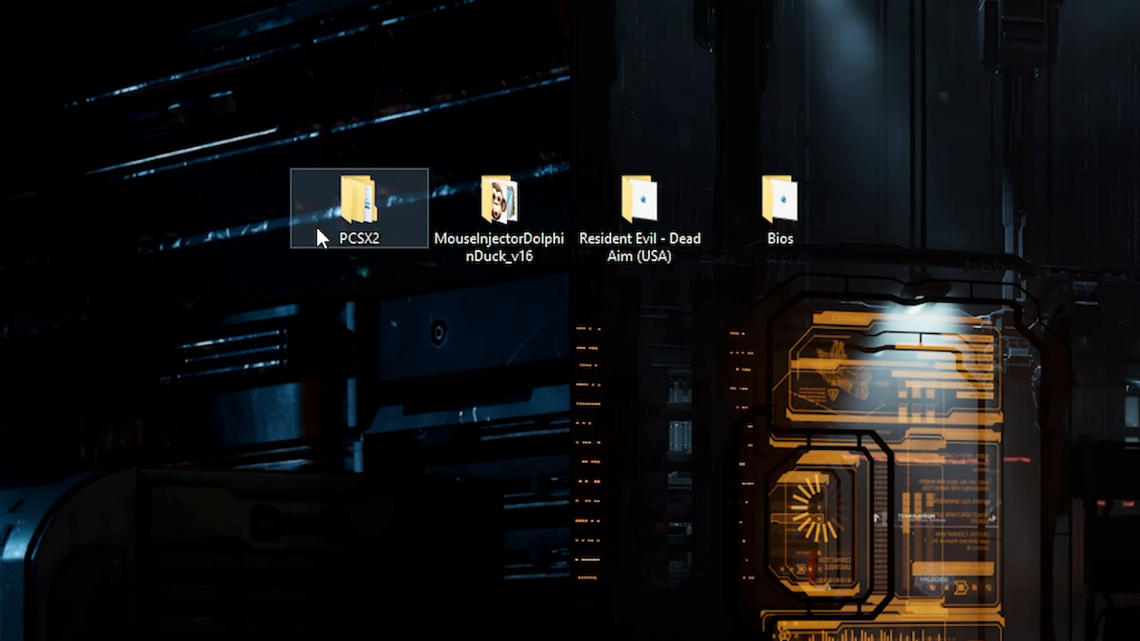
Step: Look into the PCSX2 and Bios folders on the desktop and launch the PCSX2 emulator
left_click(500, 211)
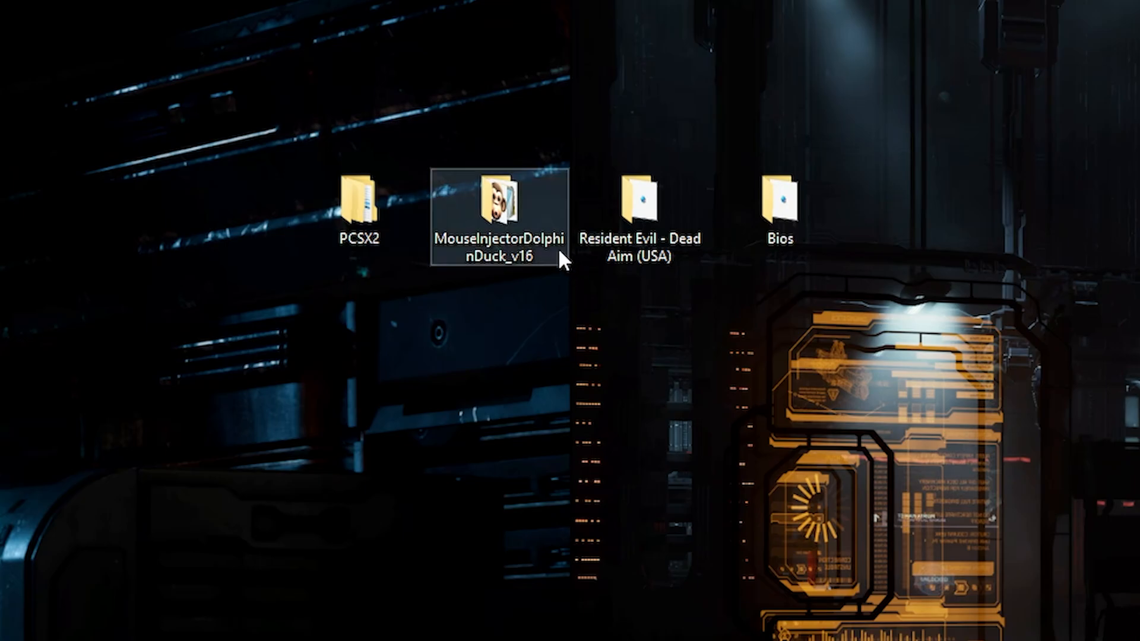
mouse_move(500, 219)
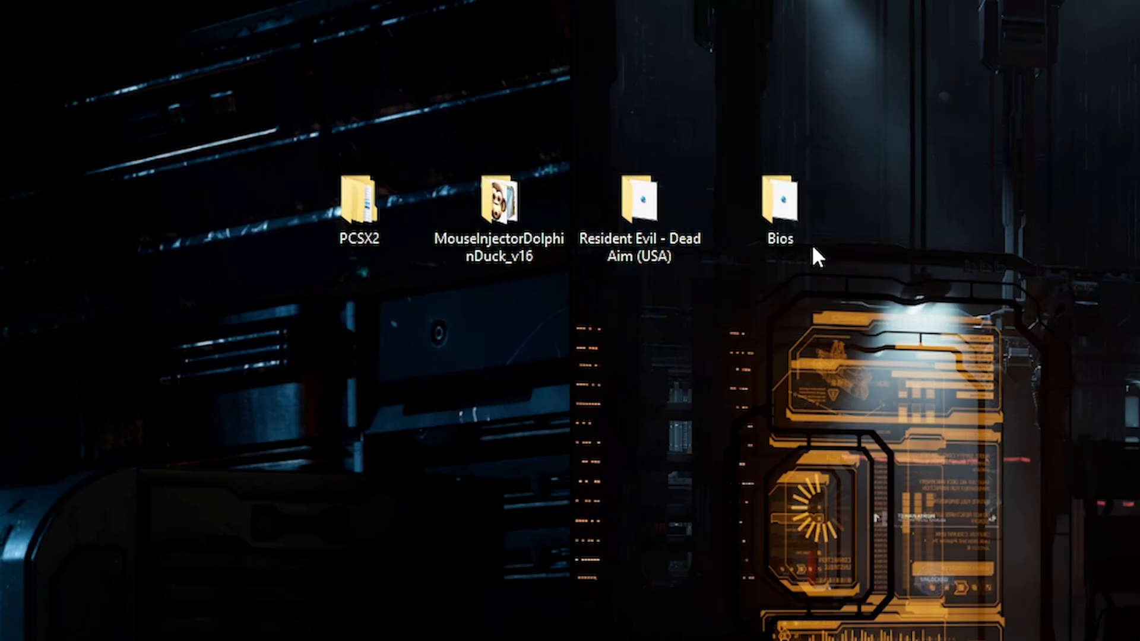
left_click(778, 203)
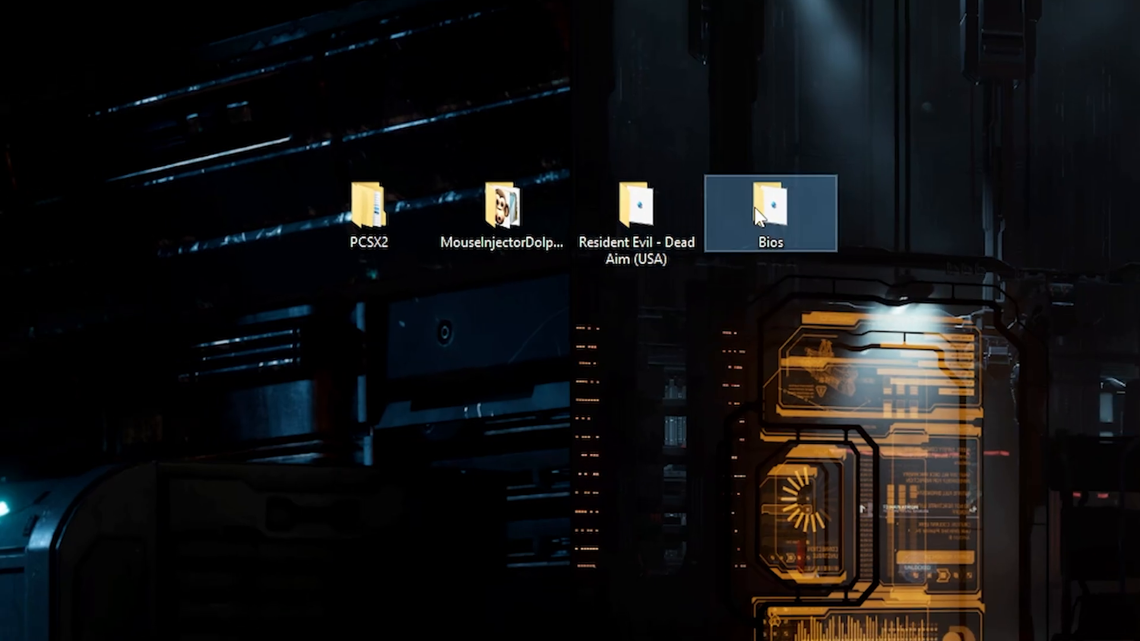
double_click(769, 212)
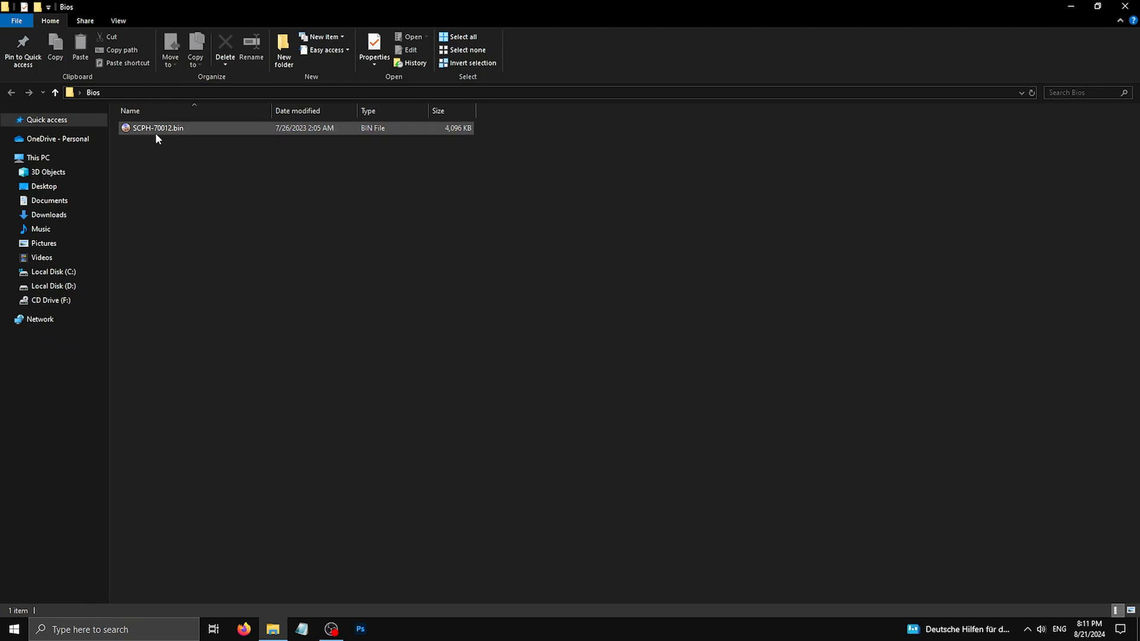
mouse_move(158, 128)
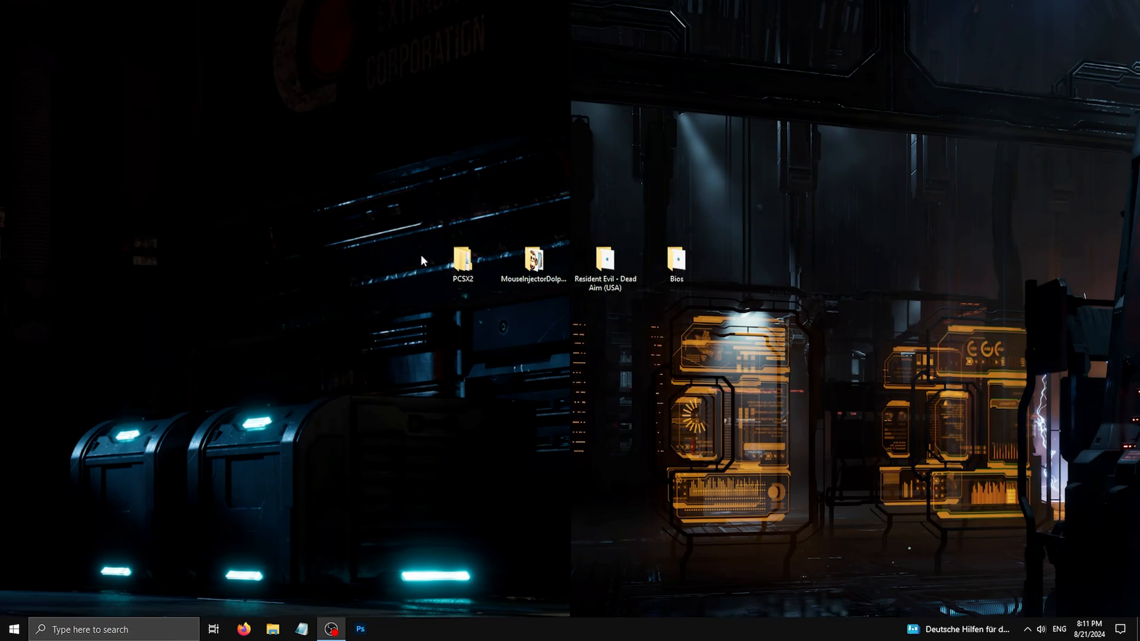
double_click(462, 261)
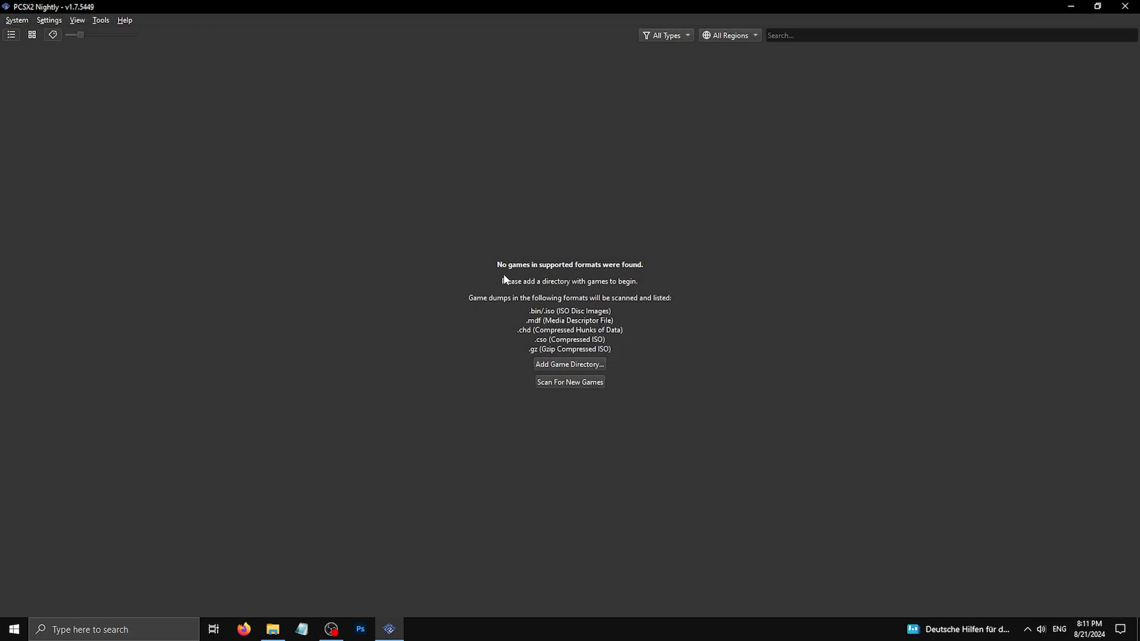
mouse_move(449, 257)
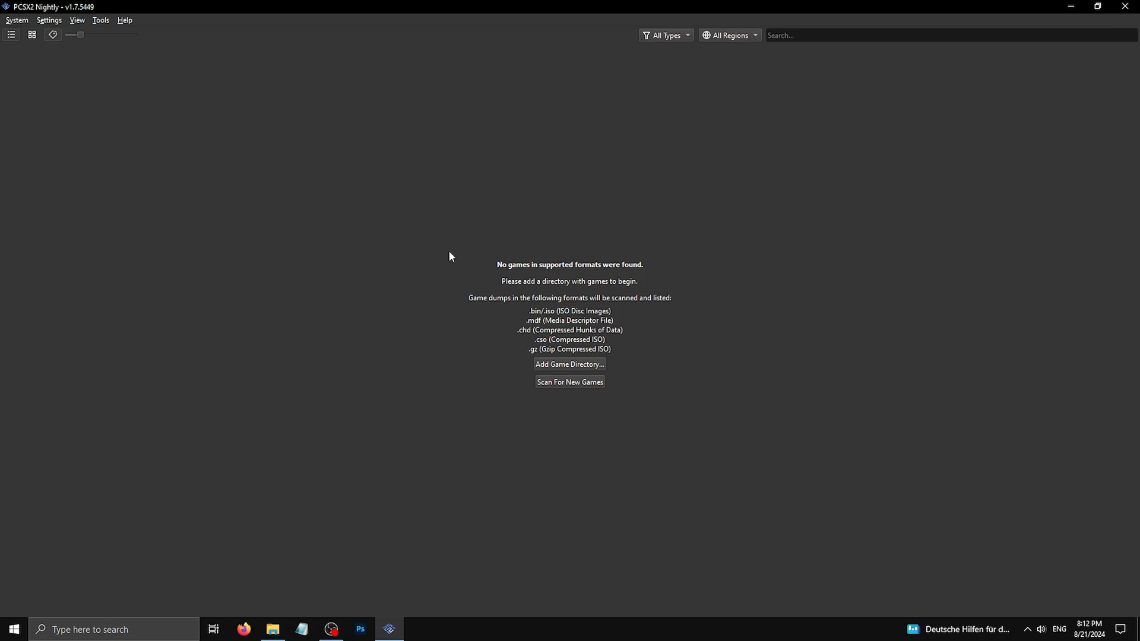
Step: Add the Resident Evil - Dead Aim folder to the Game List scanning settings
left_click(49, 21)
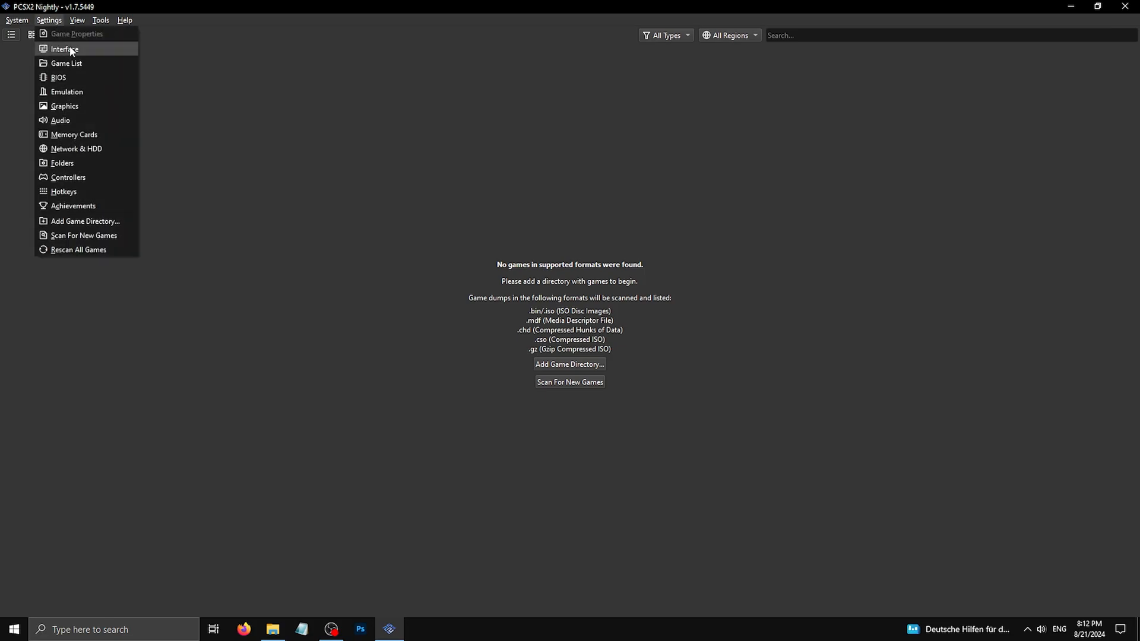
left_click(64, 49)
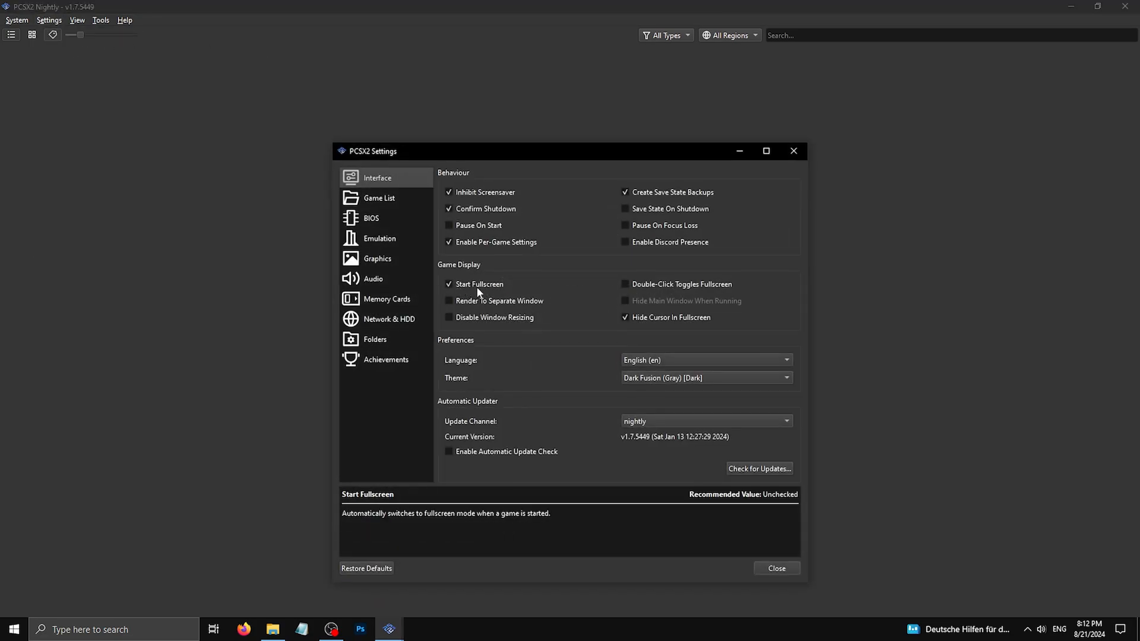
mouse_move(675, 284)
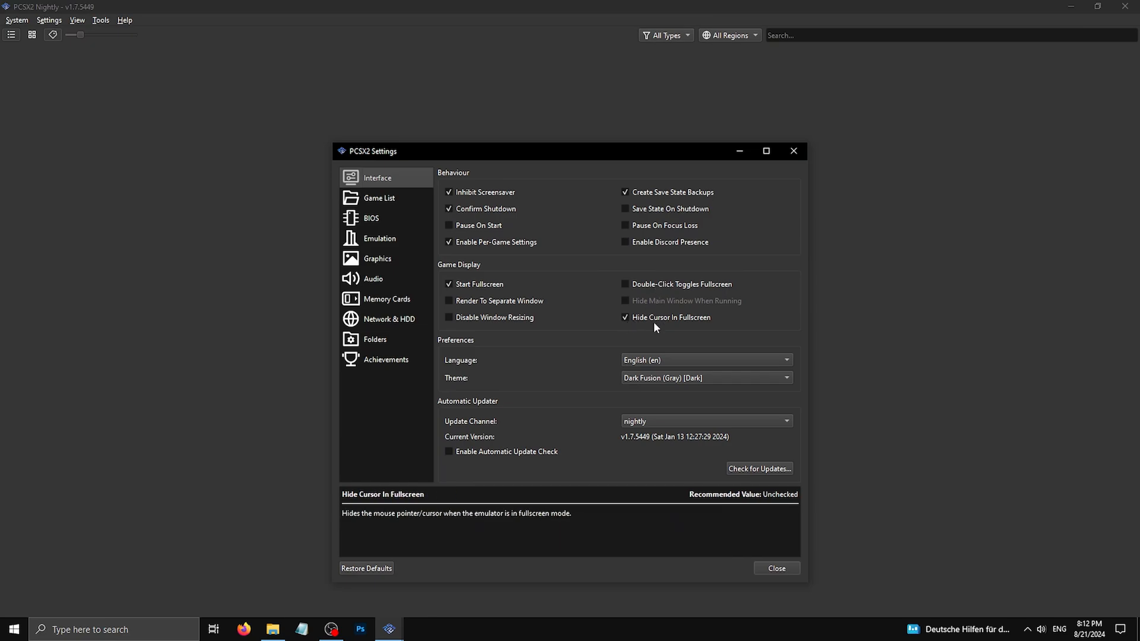
mouse_move(387, 205)
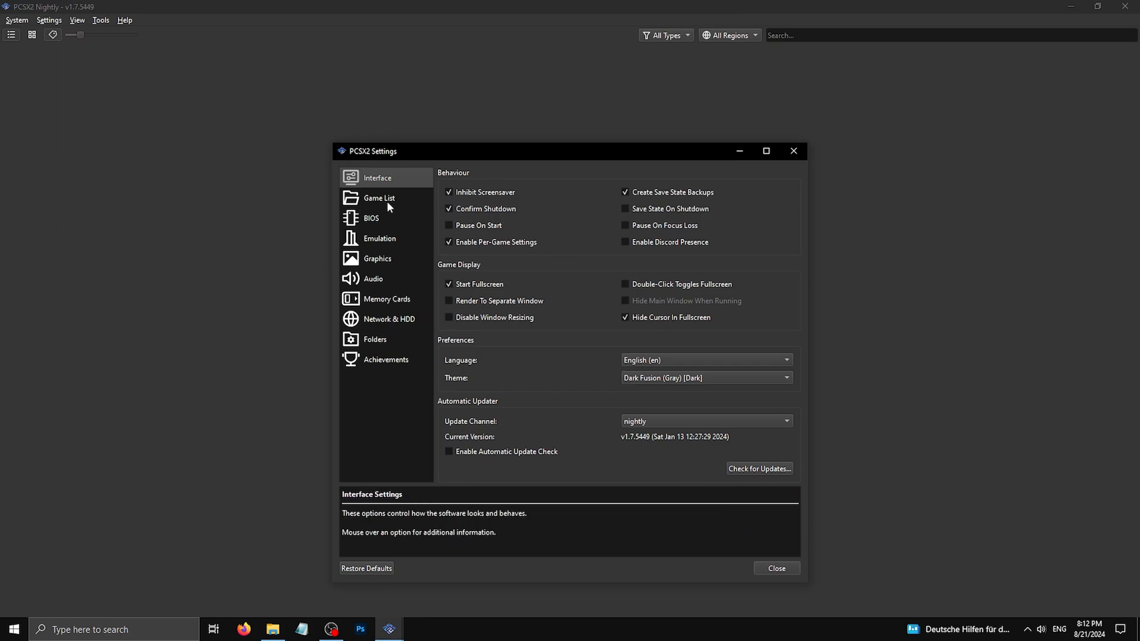
left_click(379, 199)
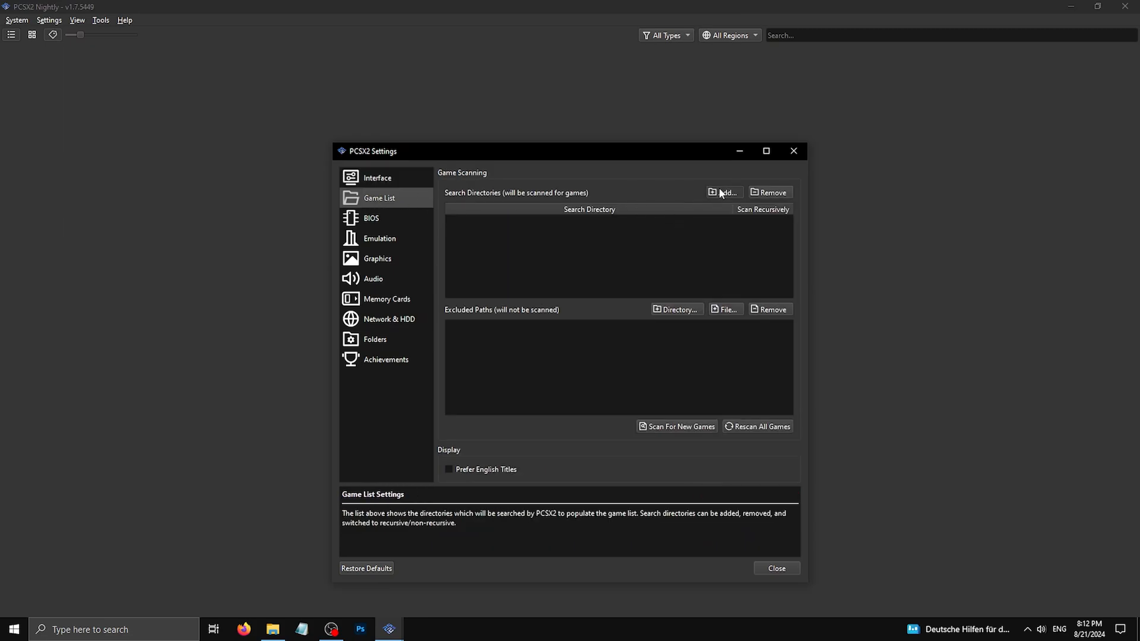
left_click(723, 192)
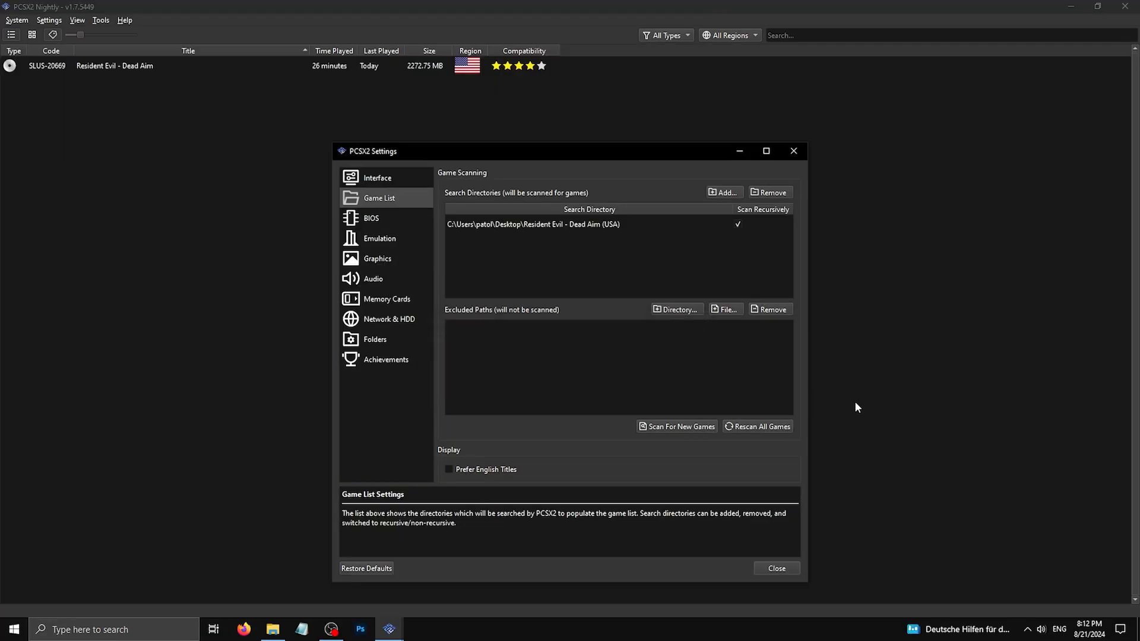
mouse_move(335, 109)
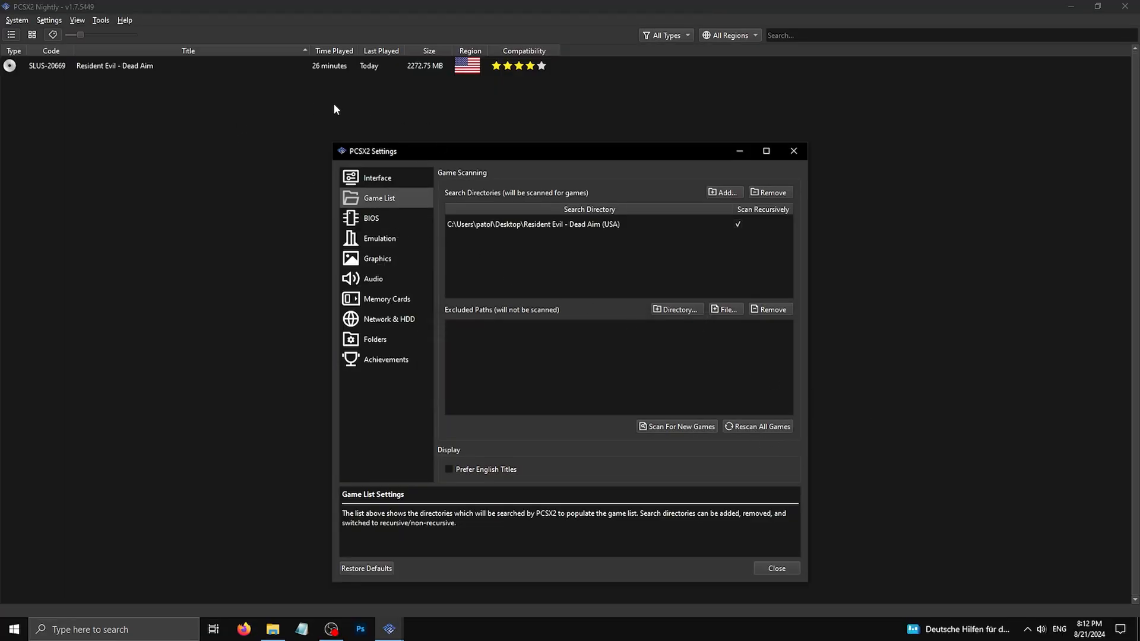
Step: Review the BIOS and Emulation settings pages, leaving cheats enabled
left_click(370, 217)
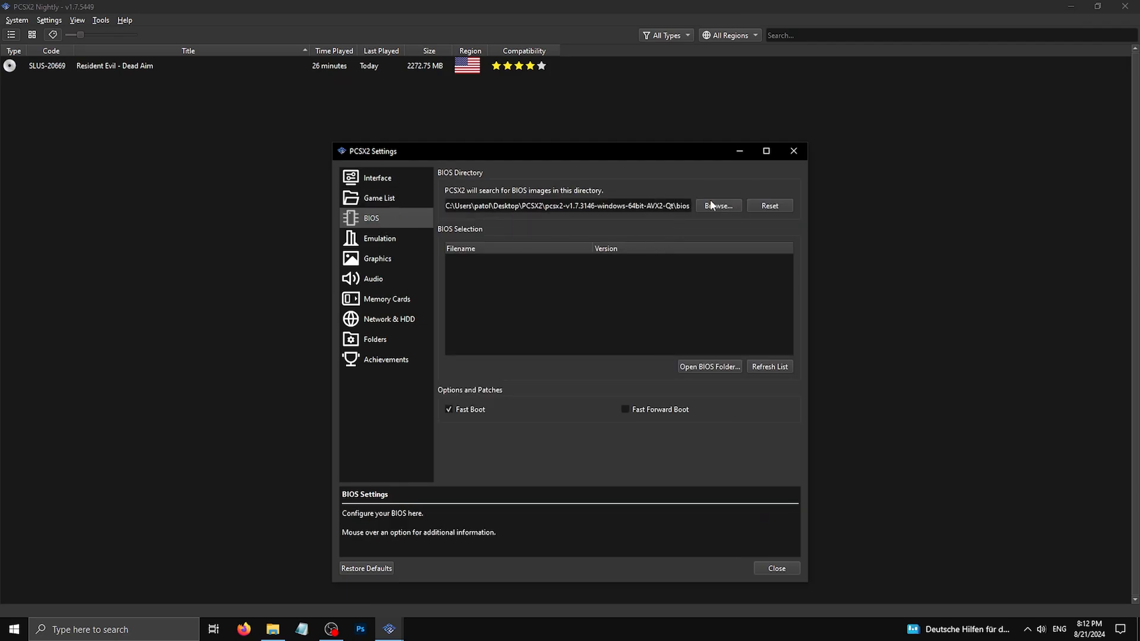
left_click(379, 239)
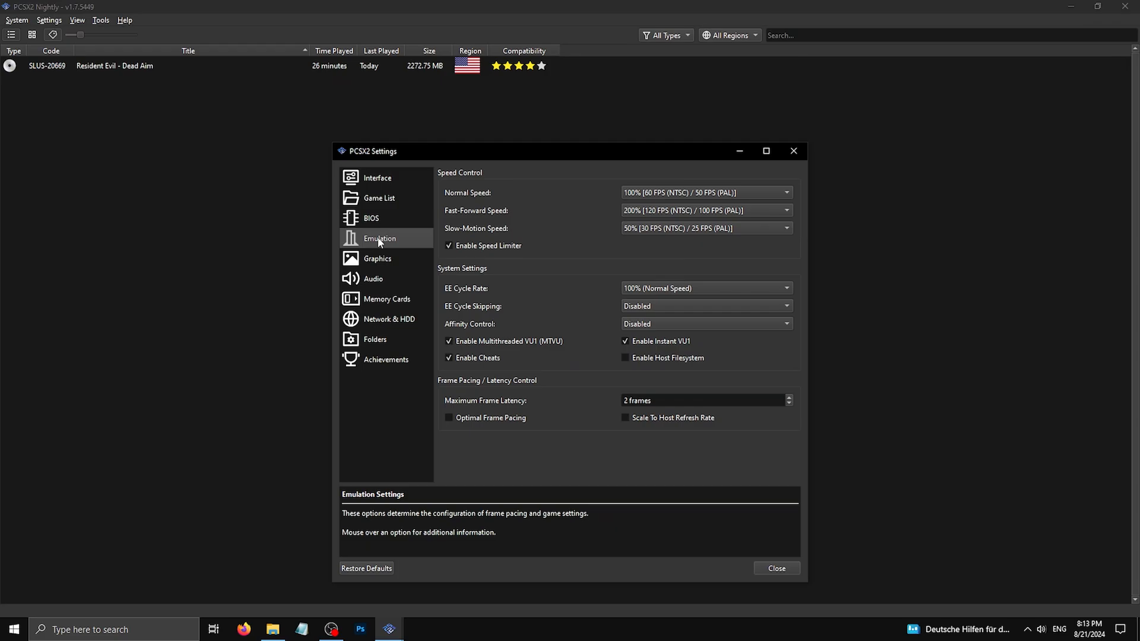
mouse_move(439, 361)
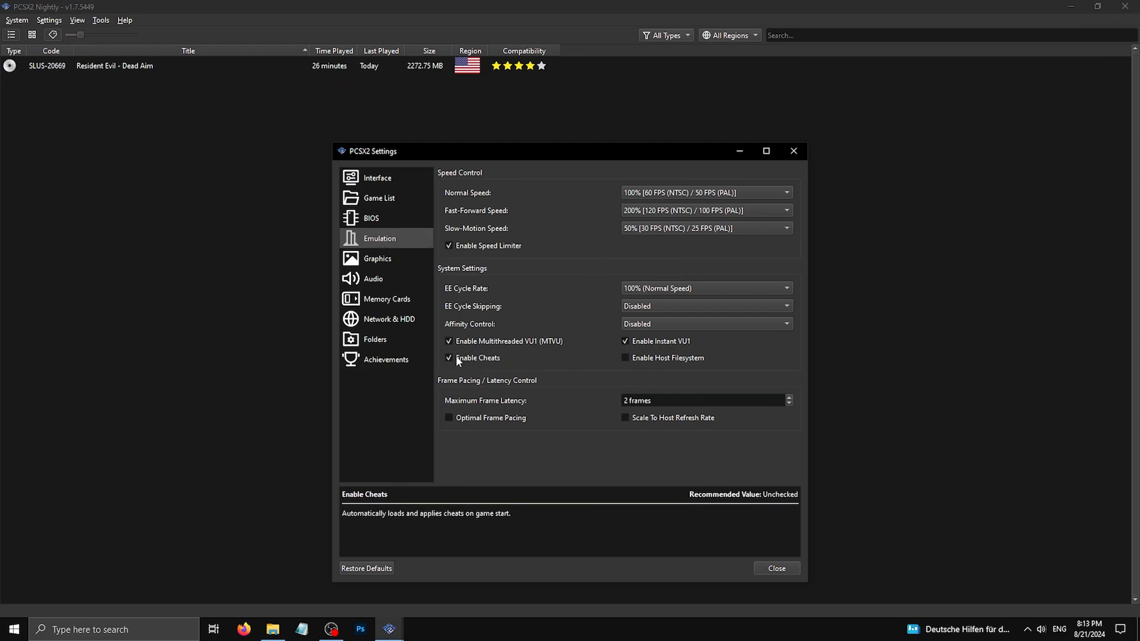
left_click(377, 258)
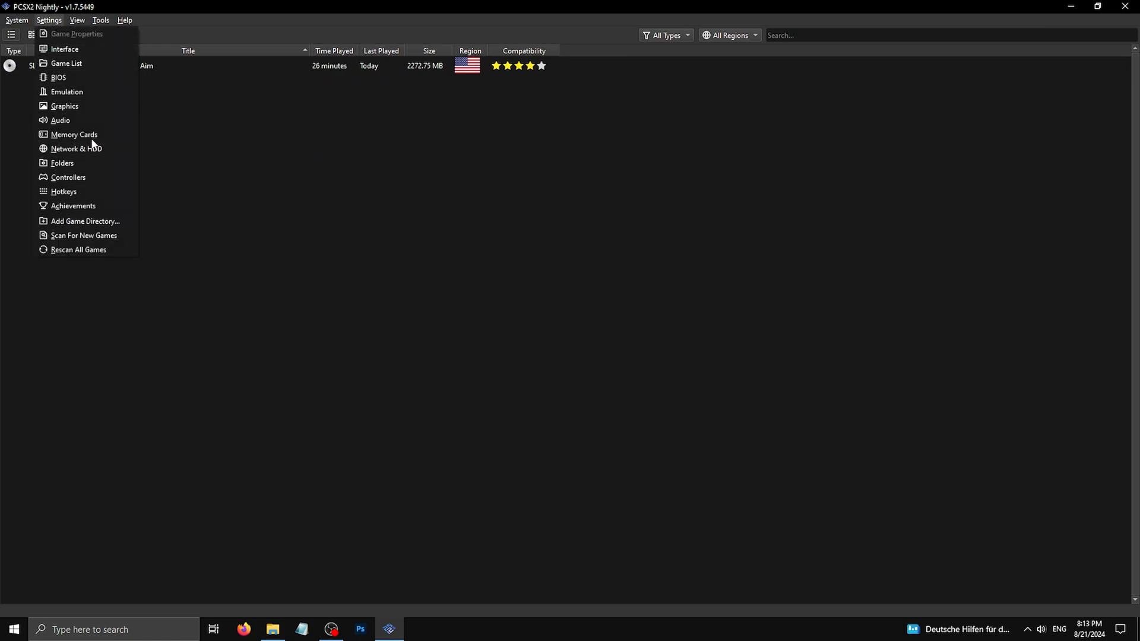
Step: Review the Dead Aim KBM profile bindings across controller and USB ports, keeping port 1 with left mouse as R1
left_click(67, 177)
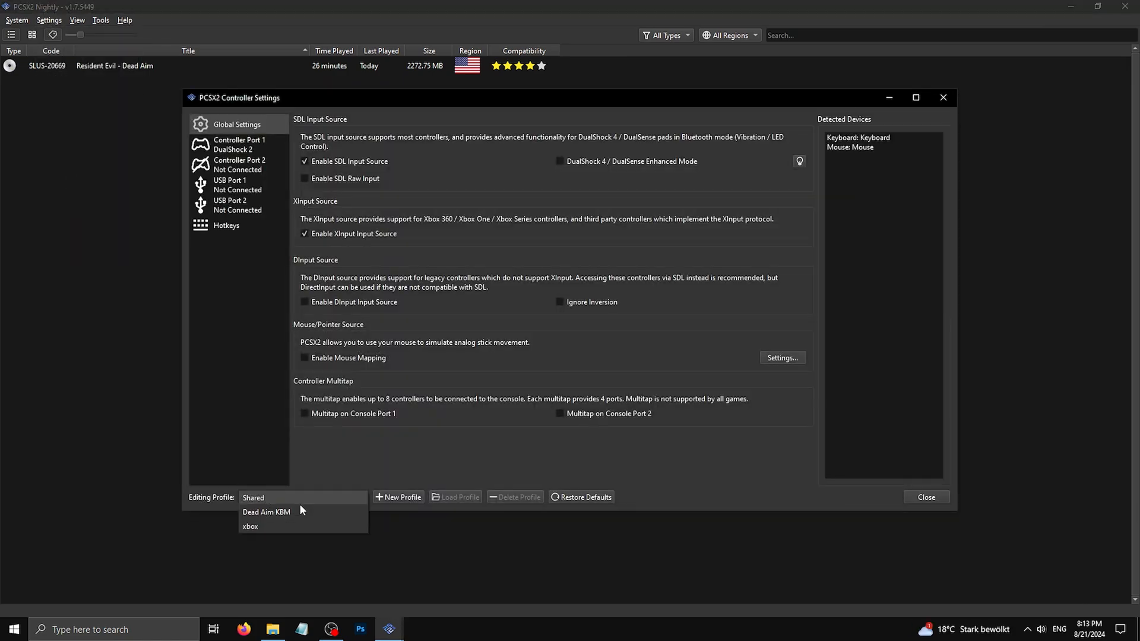
left_click(266, 512)
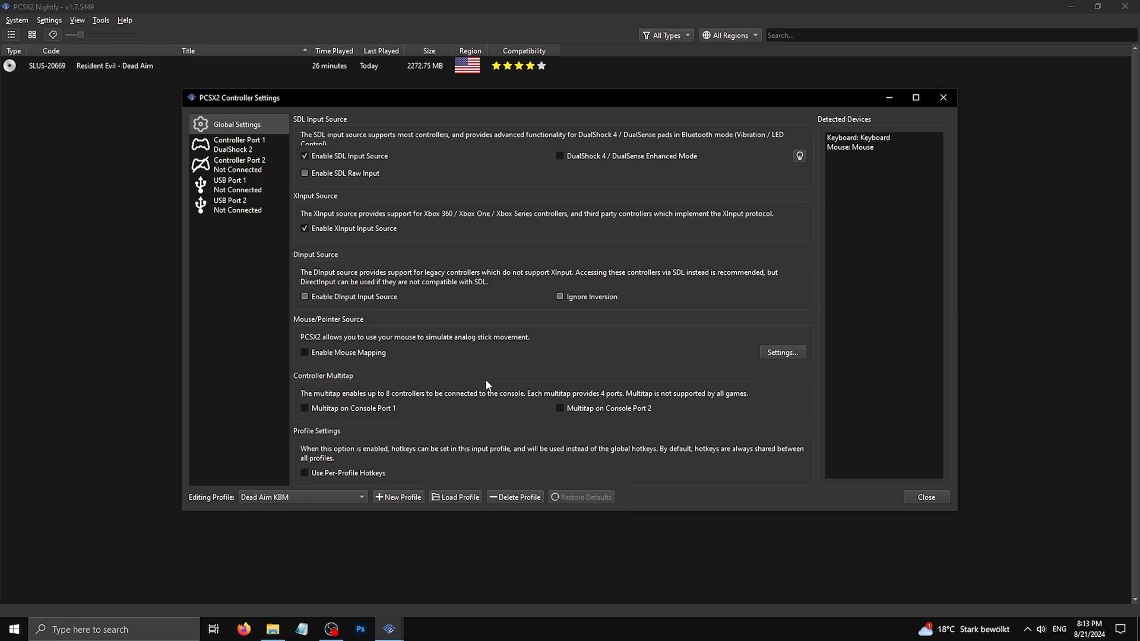
left_click(240, 164)
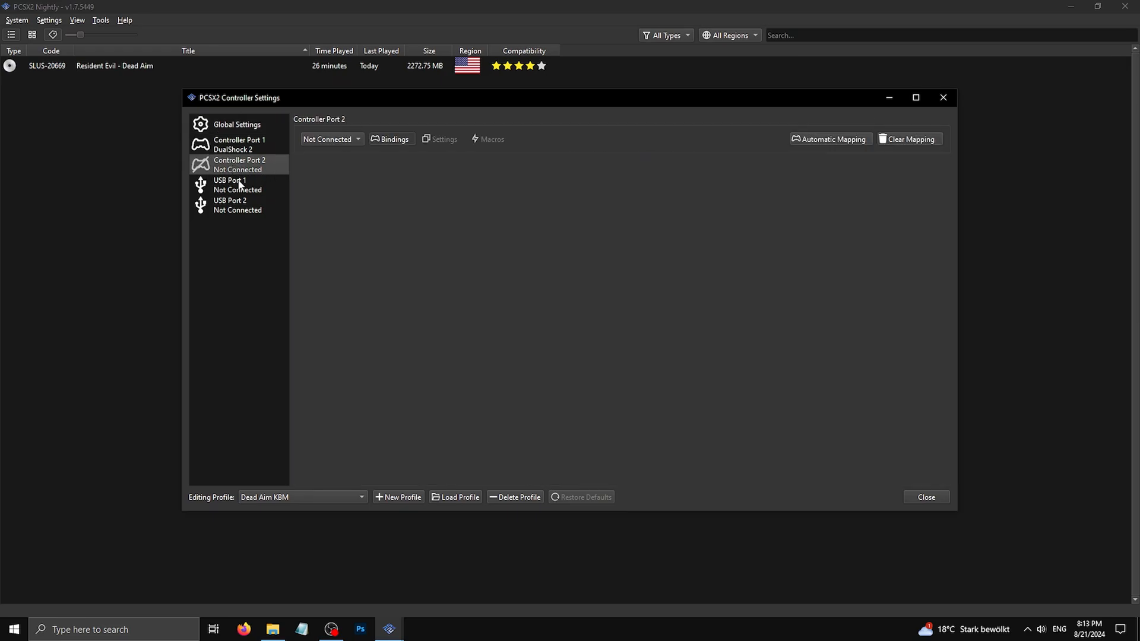
left_click(230, 205)
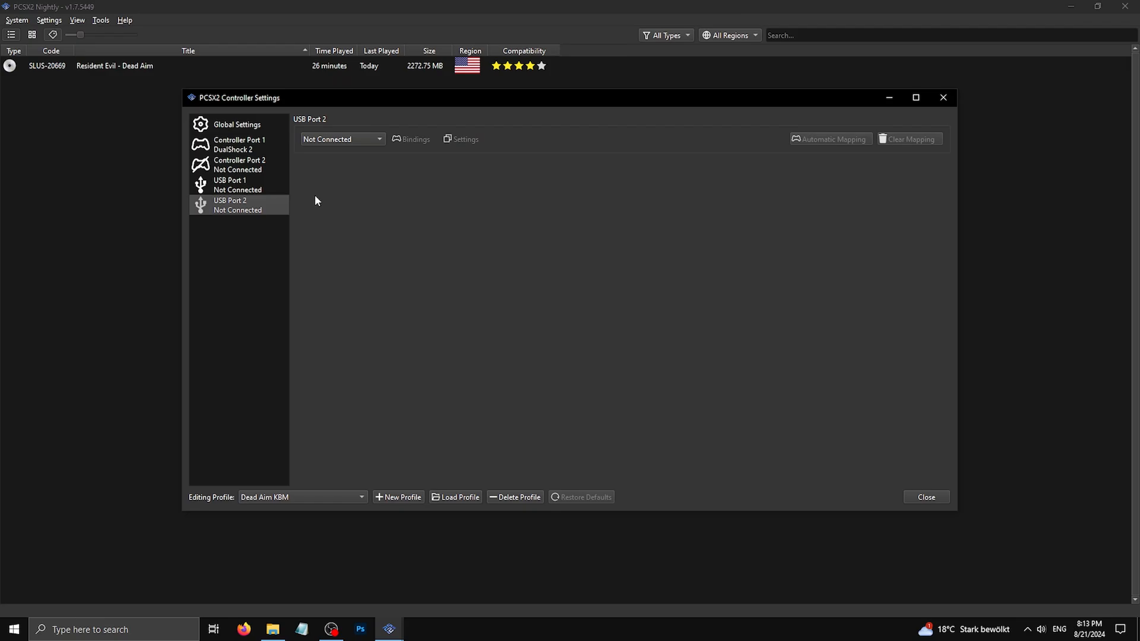
left_click(240, 144)
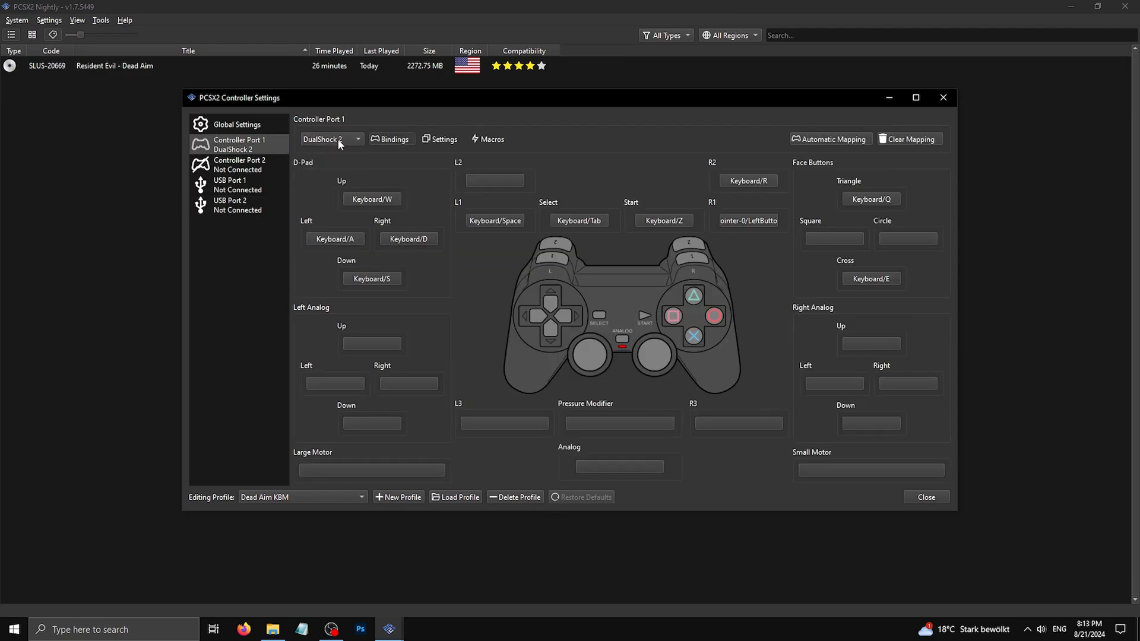
mouse_move(610, 281)
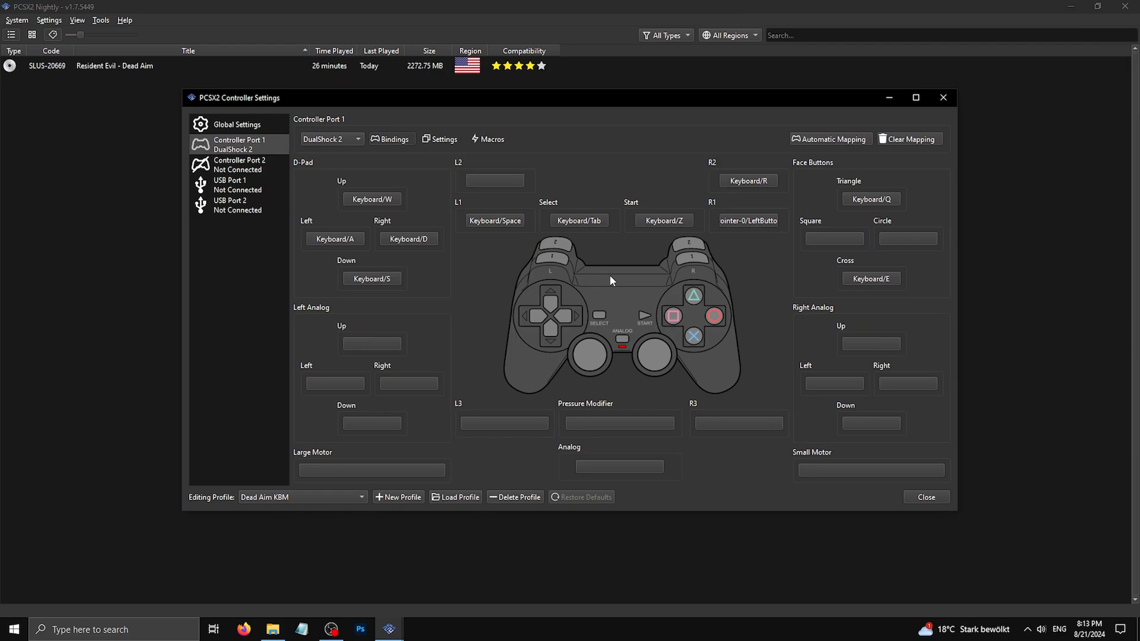
mouse_move(578, 294)
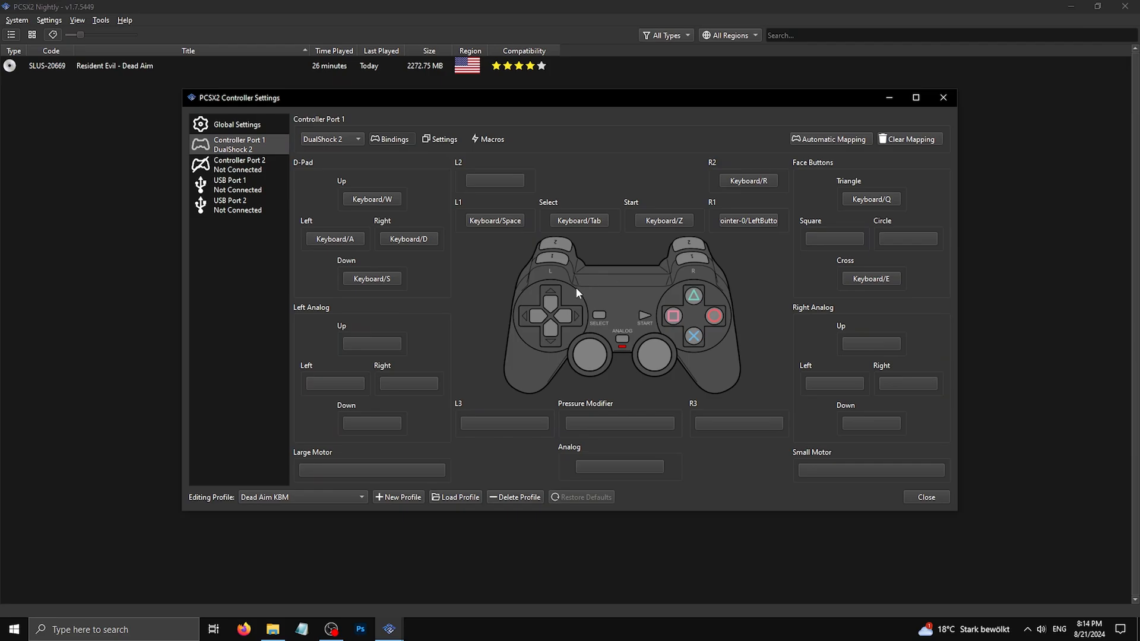
mouse_move(928, 505)
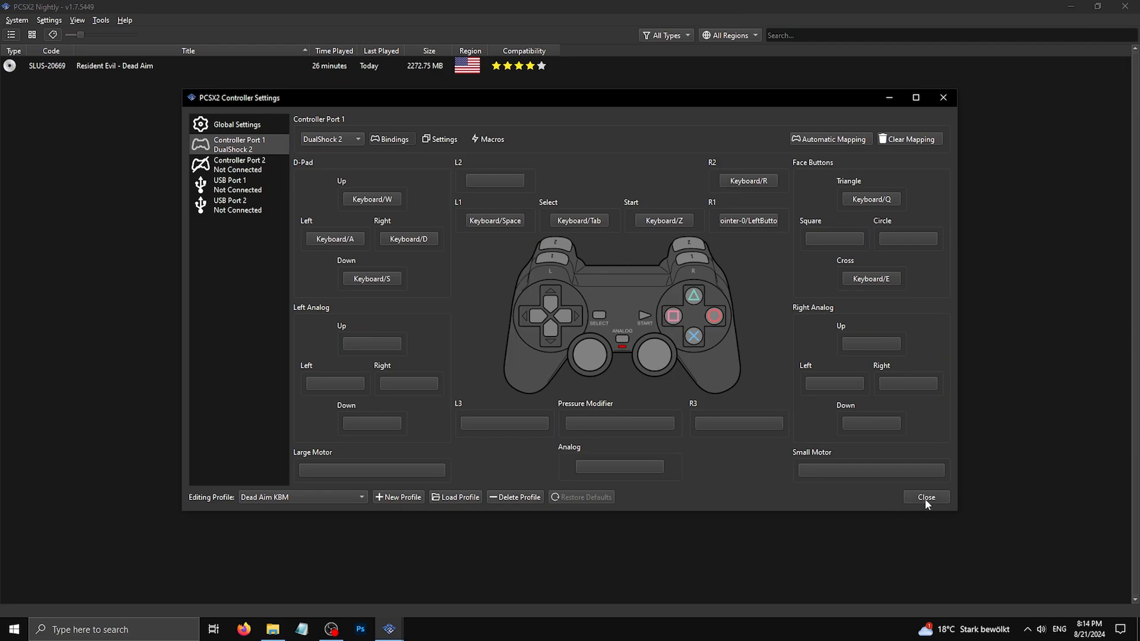
left_click(927, 497)
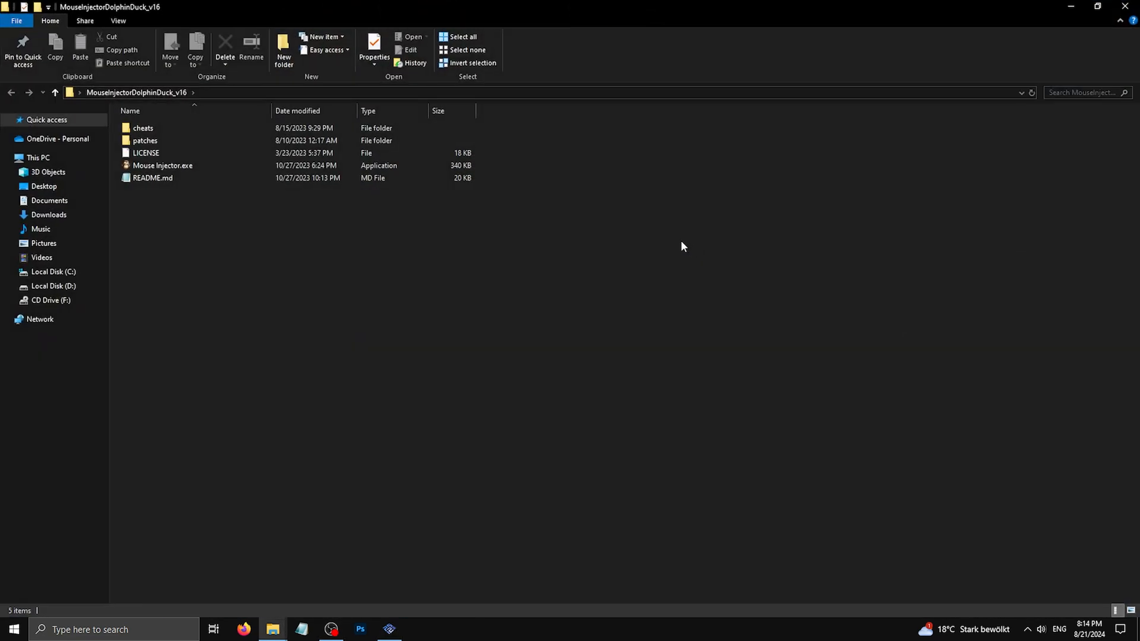
Step: Copy FBB5290C.pnach from Mouse Injector's cheats\PS2 folder
double_click(143, 128)
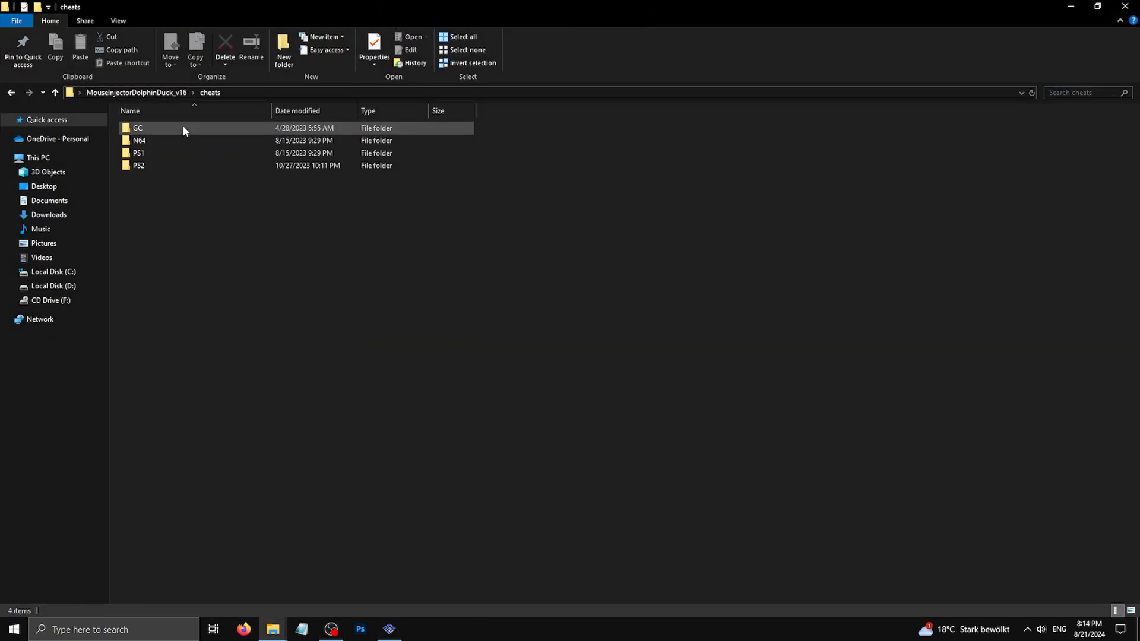
double_click(138, 165)
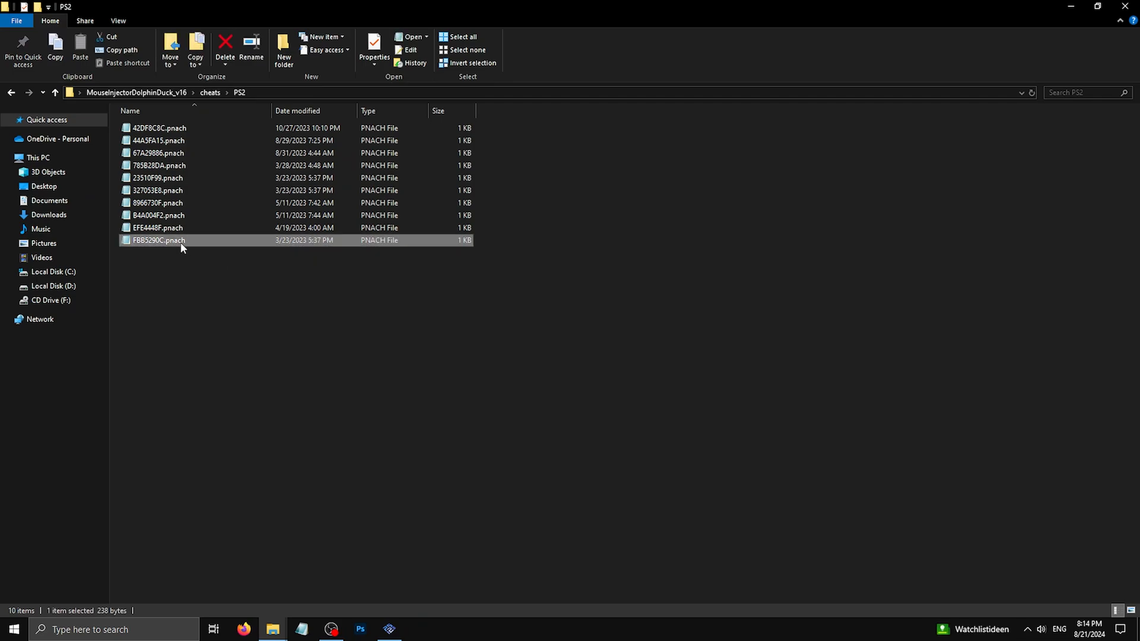
right_click(182, 248)
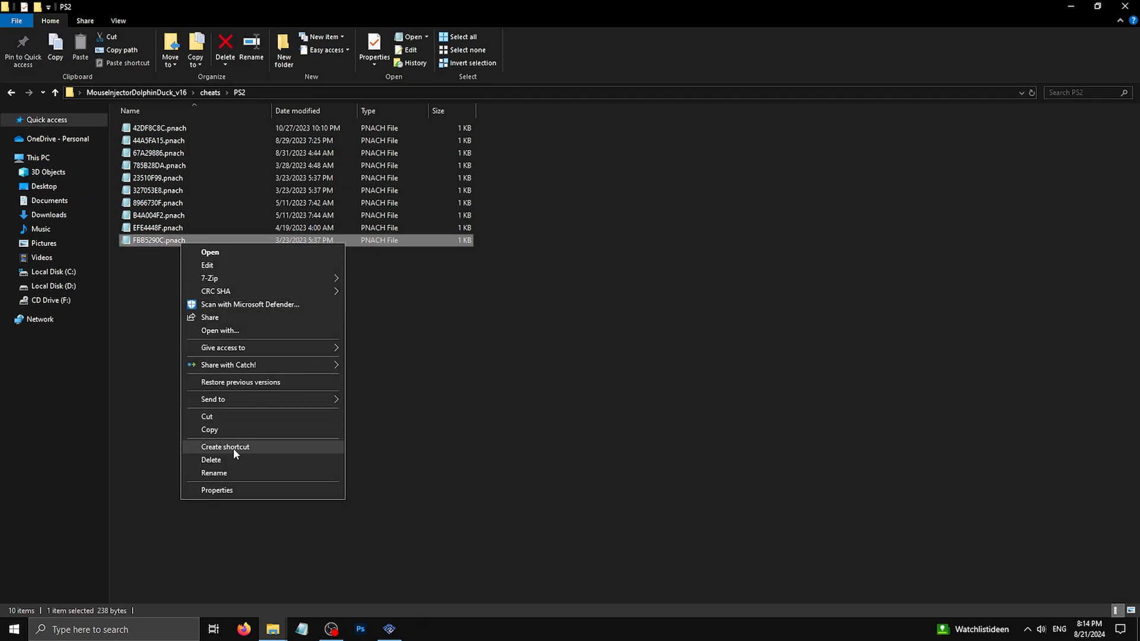
left_click(348, 365)
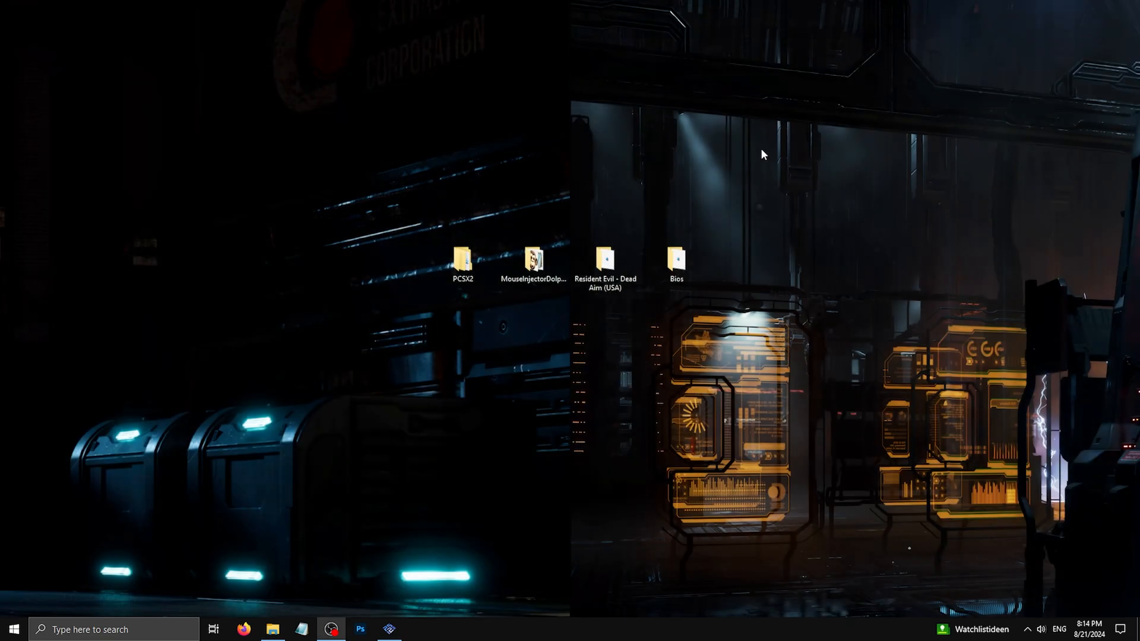
Step: Paste the cheat file into the Documents\PCSX2\cheats folder
left_click(462, 260)
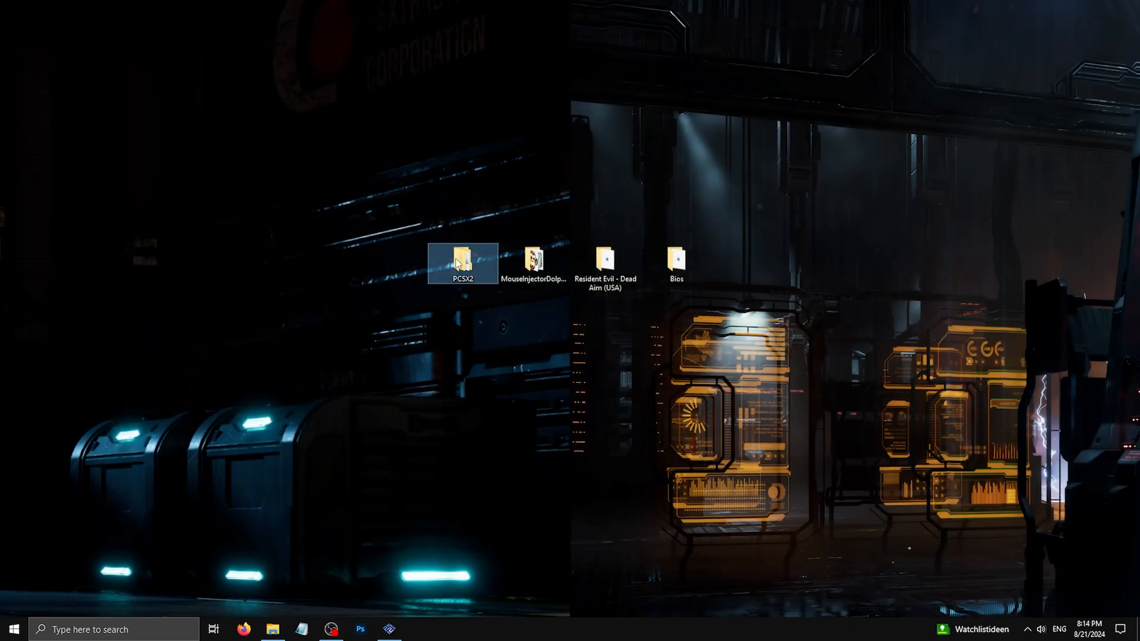
double_click(462, 264)
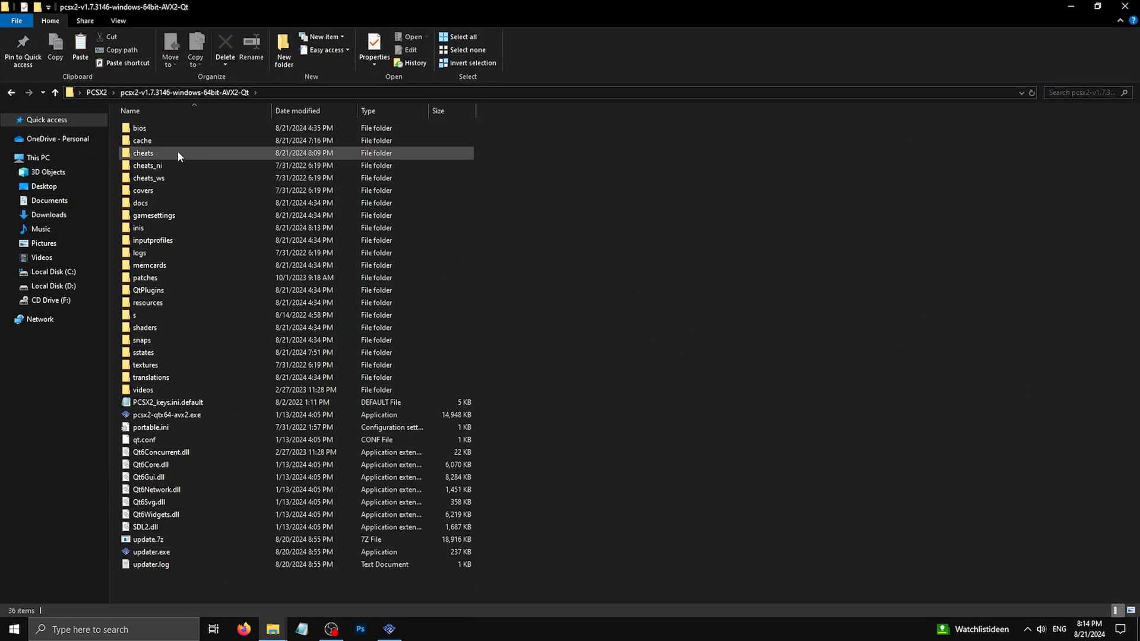
double_click(143, 153)
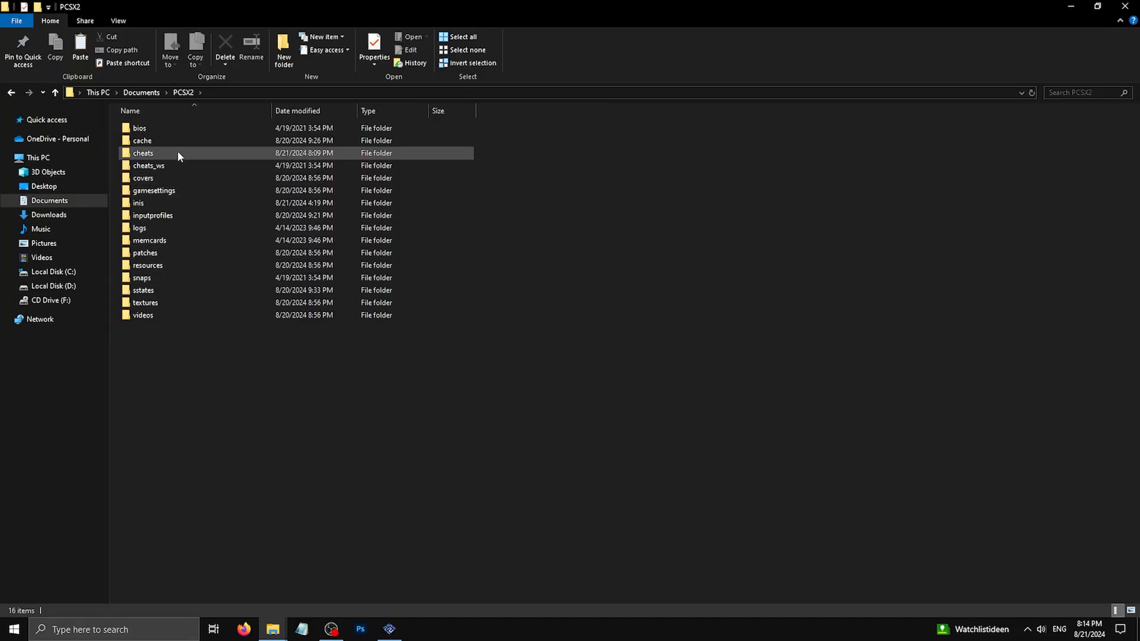
double_click(143, 153)
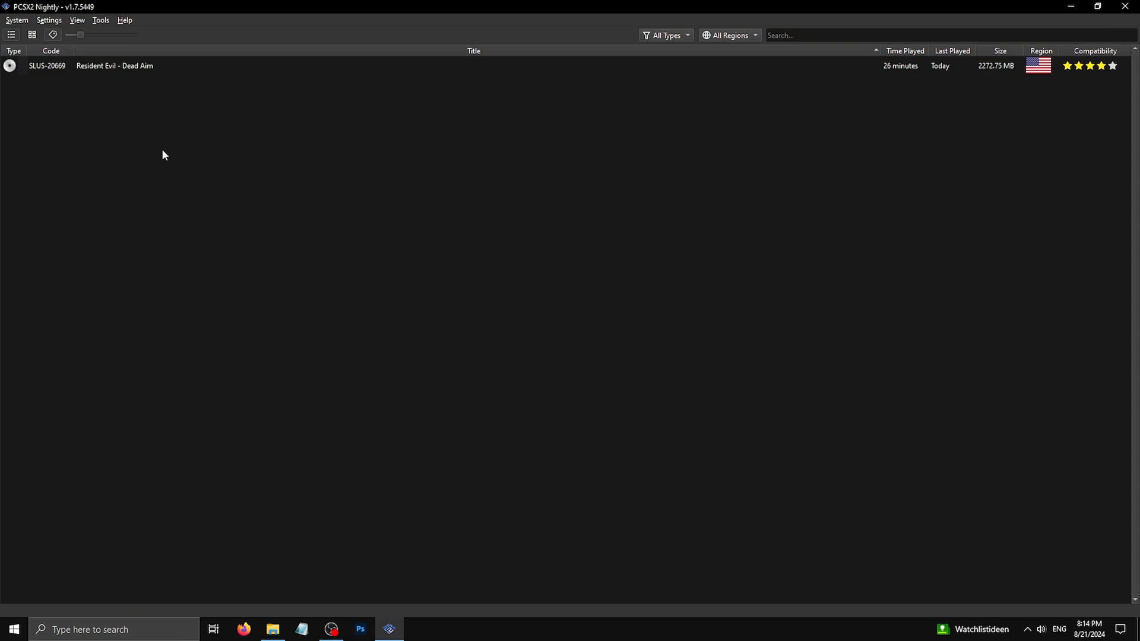
double_click(114, 65)
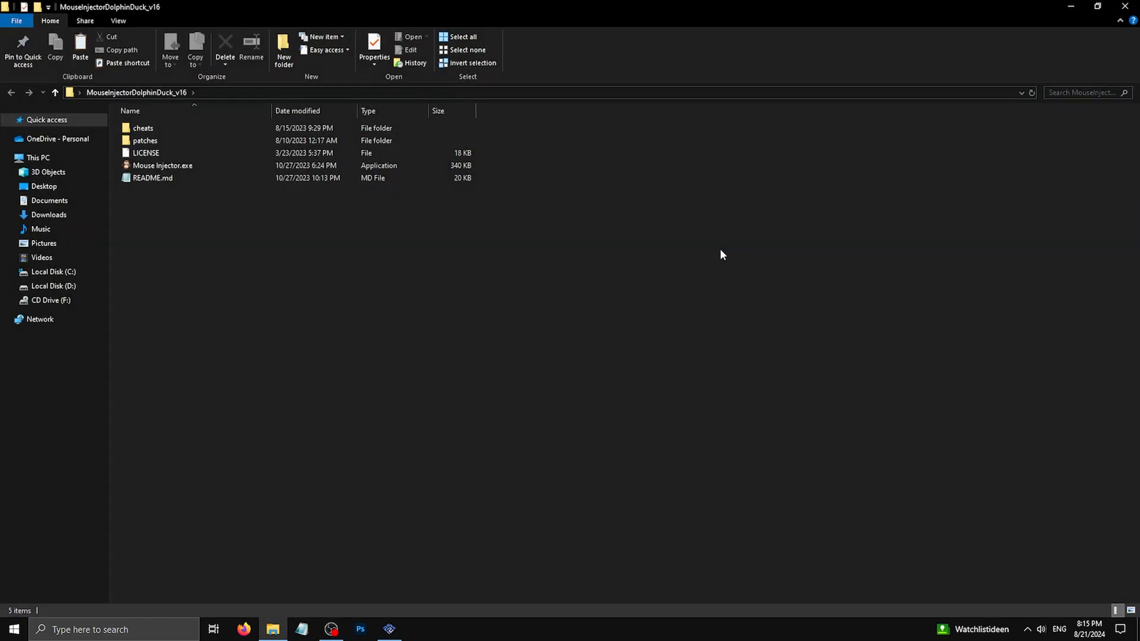
Step: Launch Mouse Injector.exe, dismiss the ini error and confirm the notice with Ctrl+1 to reach its main menu
double_click(162, 165)
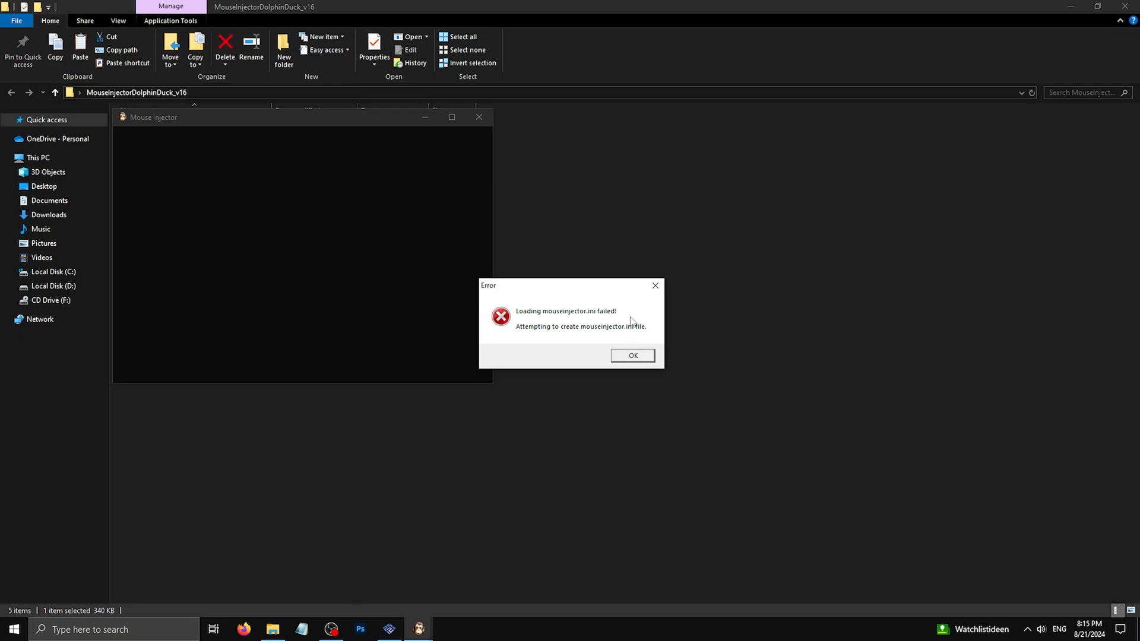
left_click(630, 355)
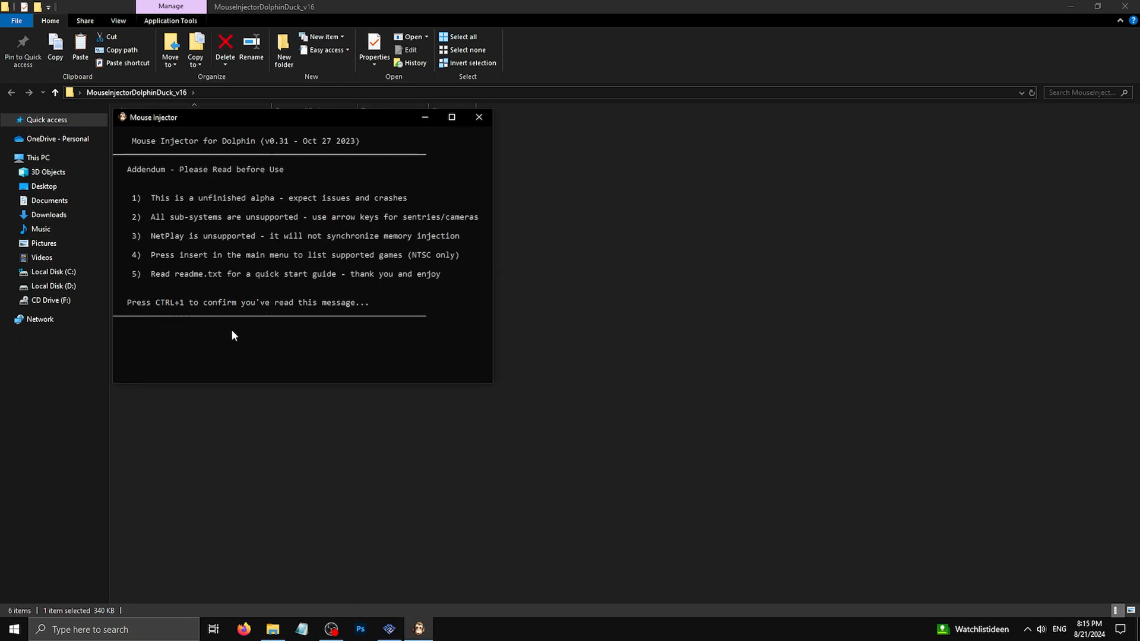
key("ctrl+1")
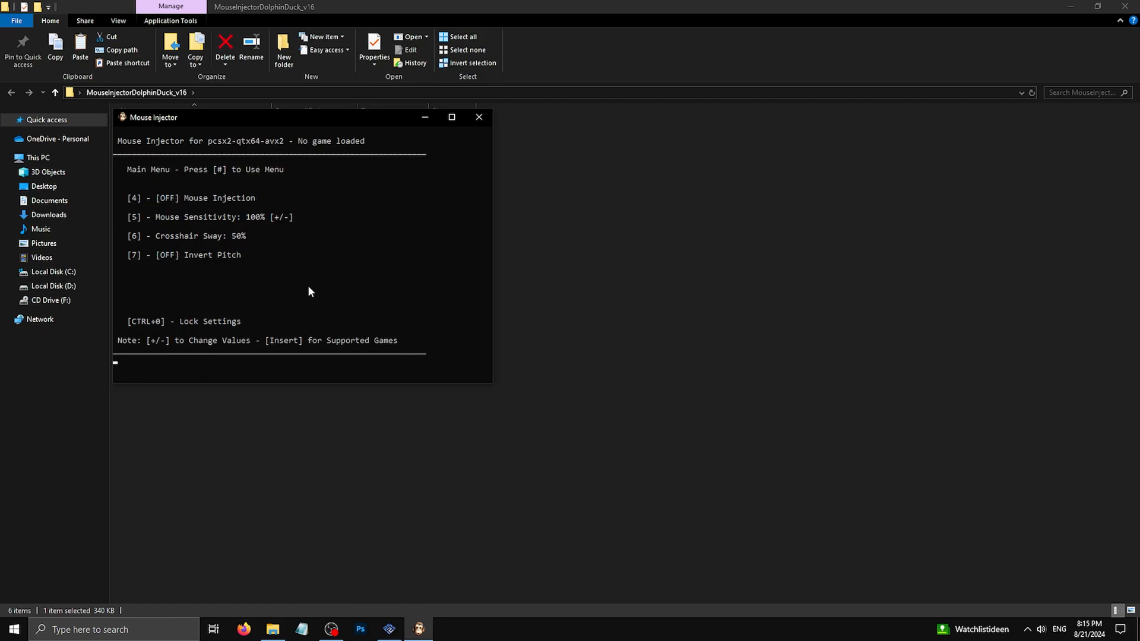
mouse_move(440, 532)
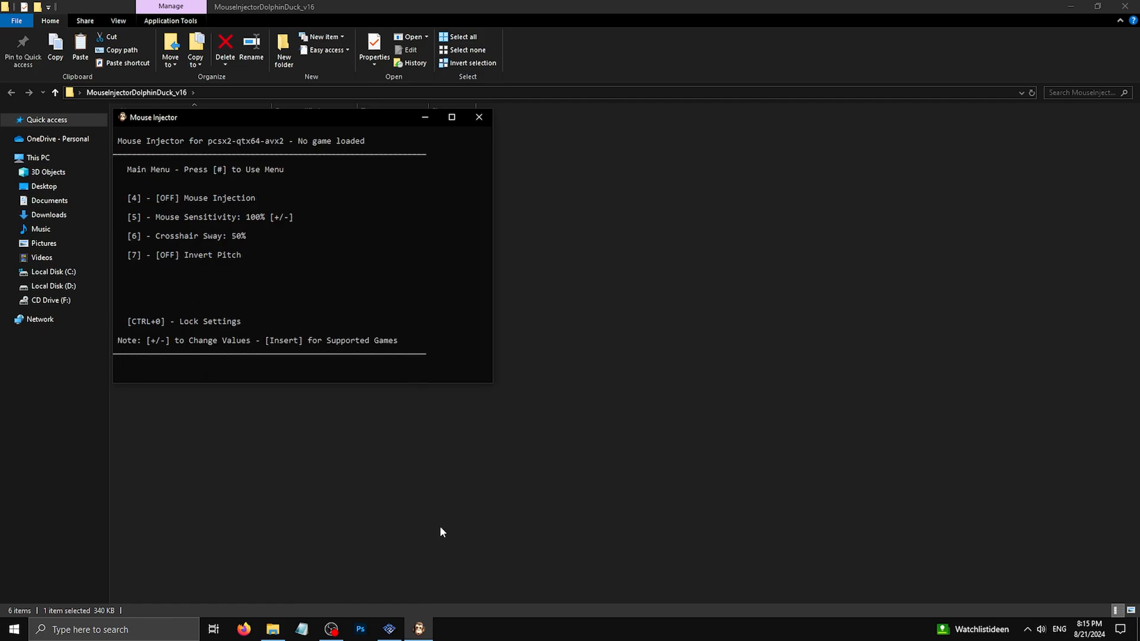
left_click(388, 629)
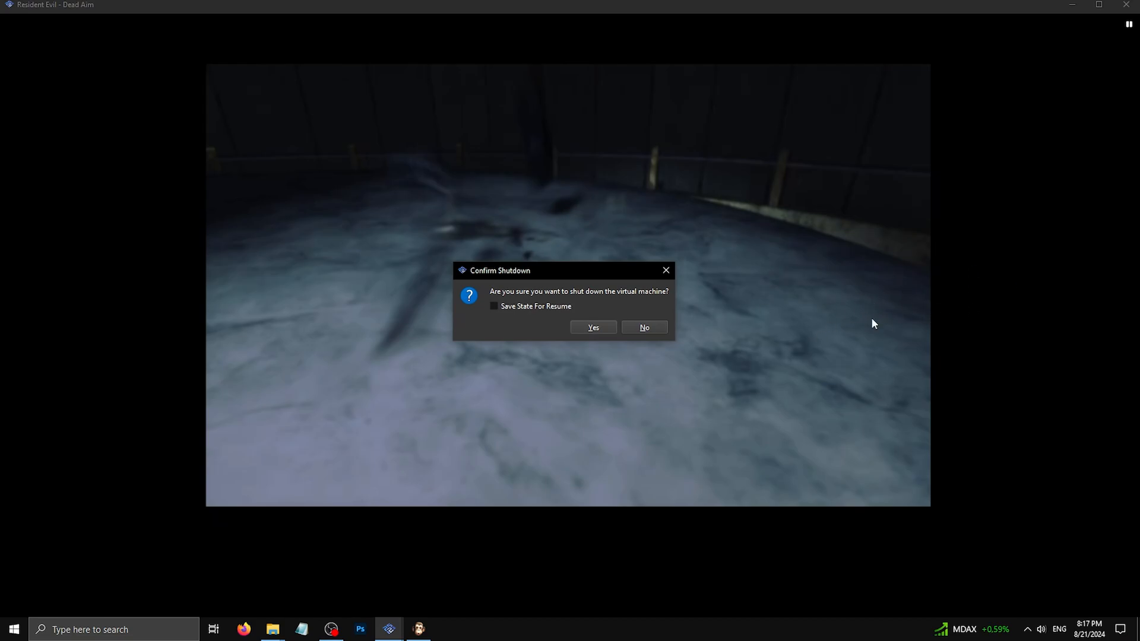
mouse_move(862, 311)
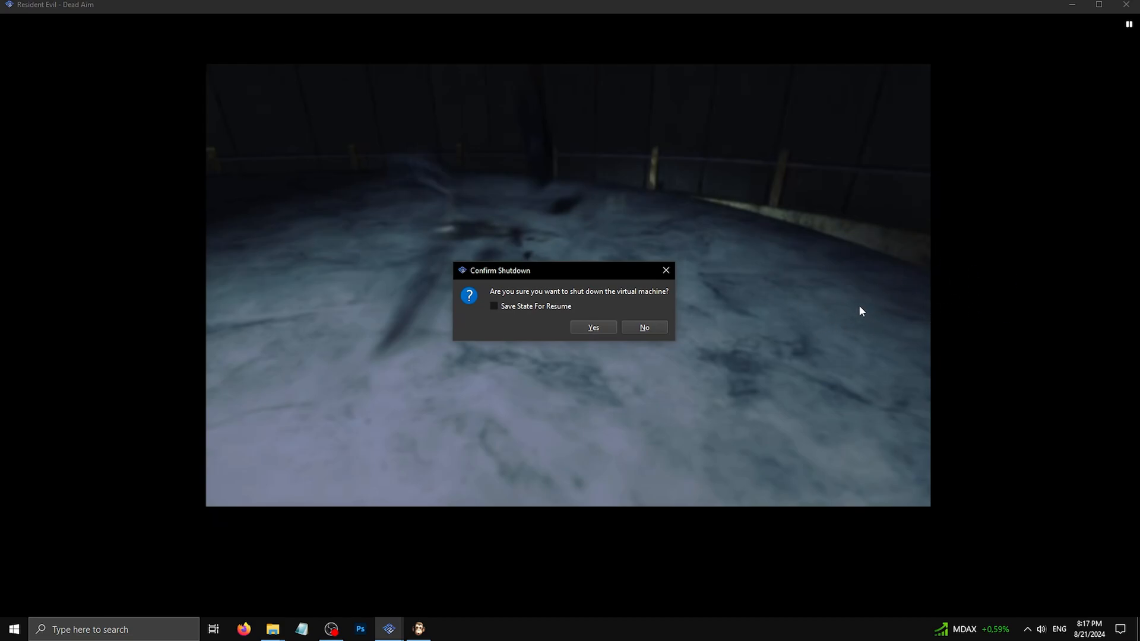
mouse_move(884, 308)
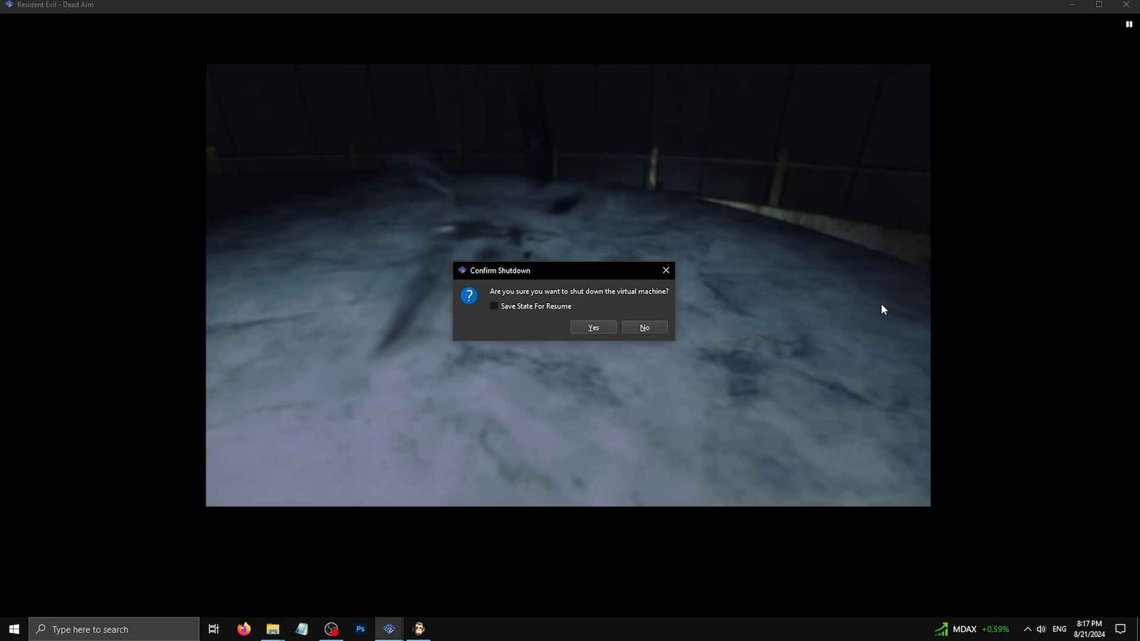
Step: Respond to the Confirm Shutdown prompt while Resident Evil - Dead Aim runs in PCSX2
left_click(592, 328)
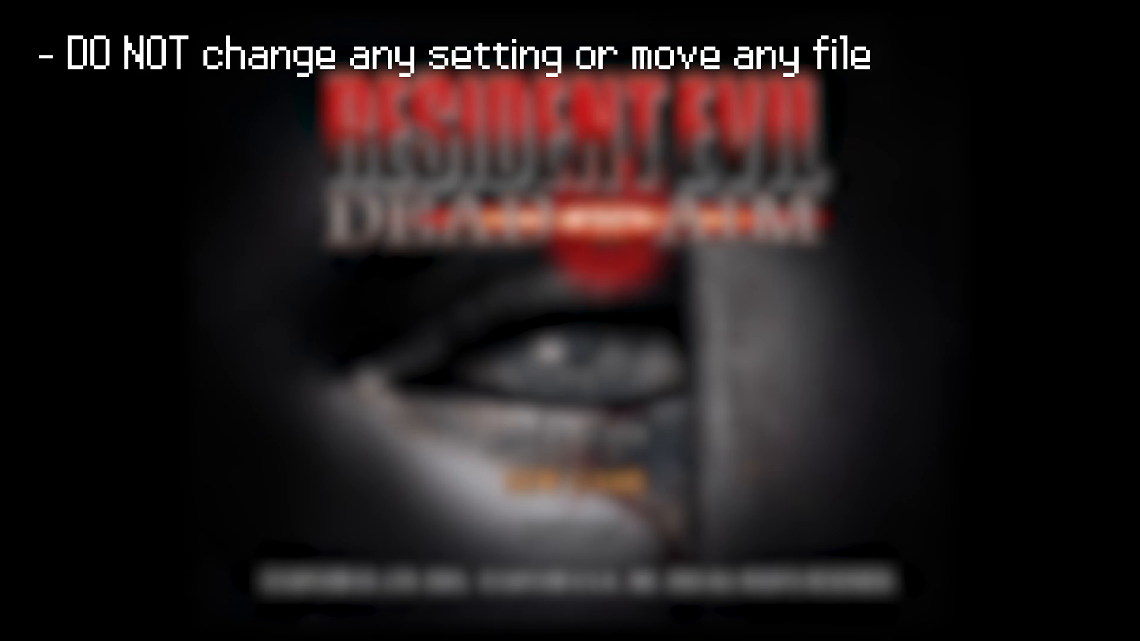